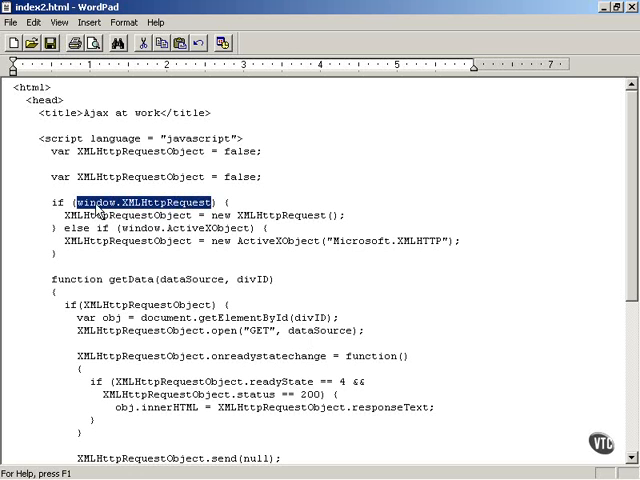
- Select the window.XMLHttpRequest and window.ActiveXObject checks in the old if/else block
{"action": "double_click", "coordinate": [288, 215]}
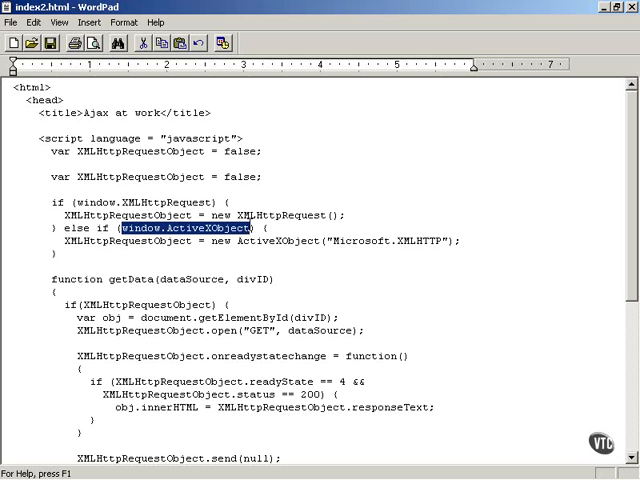
{"action": "double_click", "coordinate": [280, 241]}
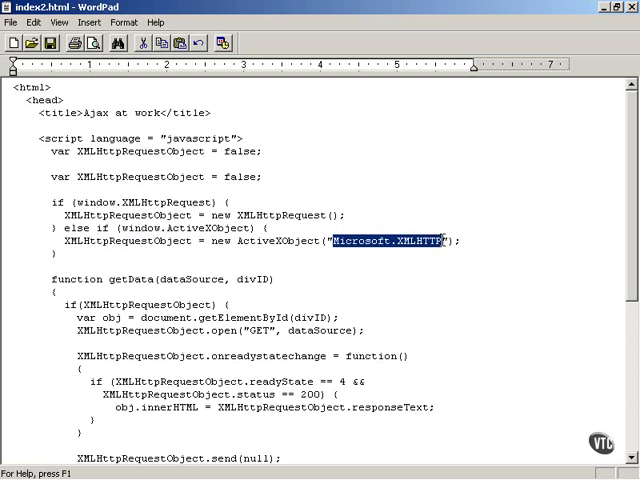
{"action": "mouse_move", "coordinate": [379, 267]}
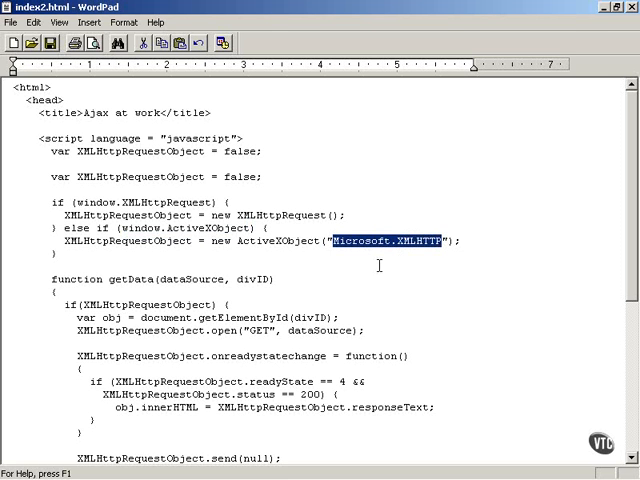
{"action": "mouse_move", "coordinate": [150, 272]}
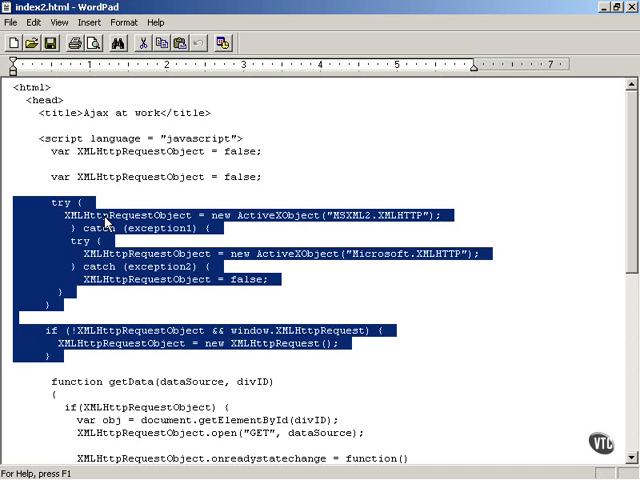
{"action": "mouse_move", "coordinate": [333, 225]}
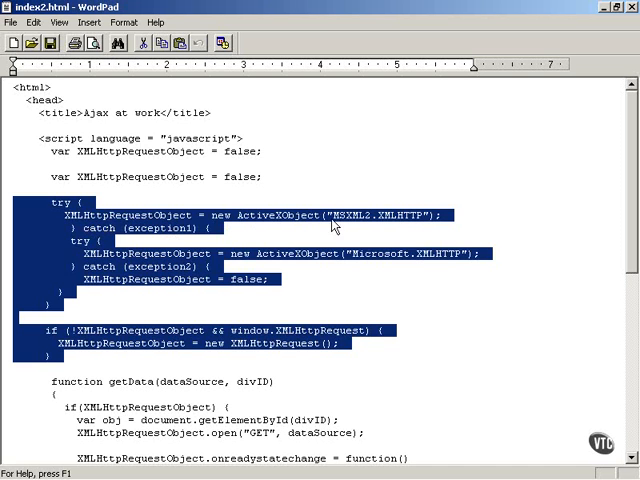
{"action": "double_click", "coordinate": [349, 214]}
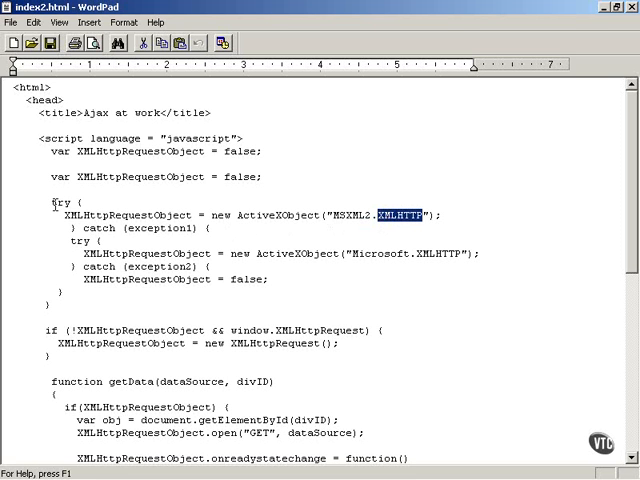
{"action": "double_click", "coordinate": [59, 200]}
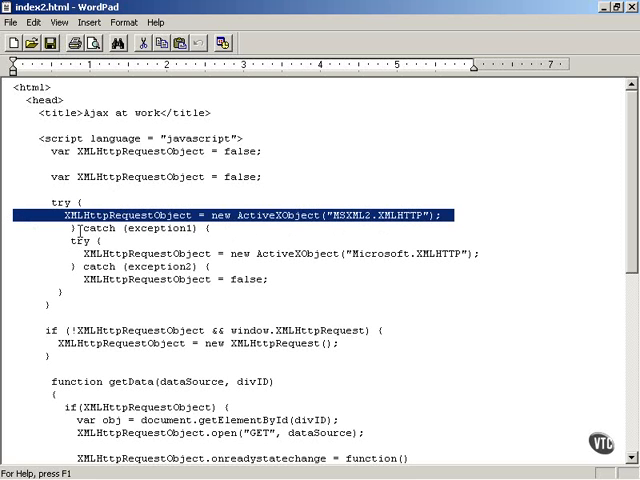
{"action": "mouse_move", "coordinate": [137, 235]}
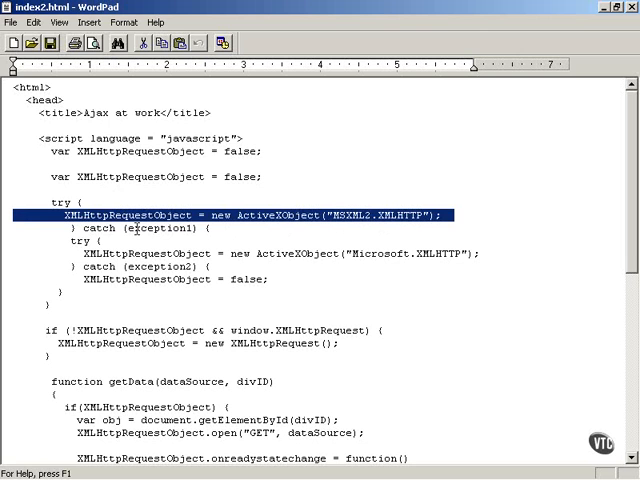
{"action": "double_click", "coordinate": [149, 228]}
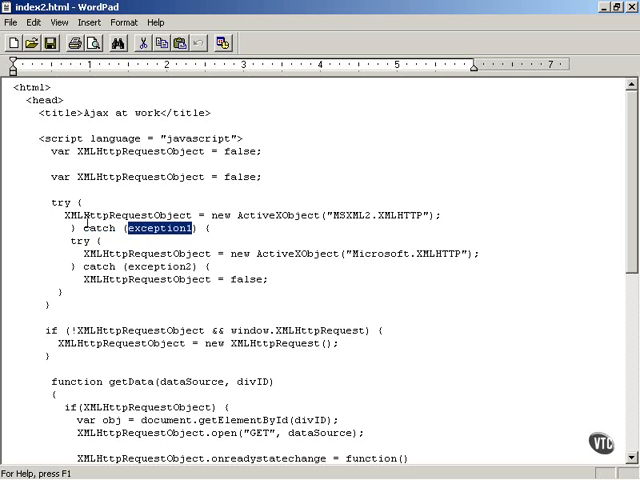
{"action": "left_click", "coordinate": [43, 215]}
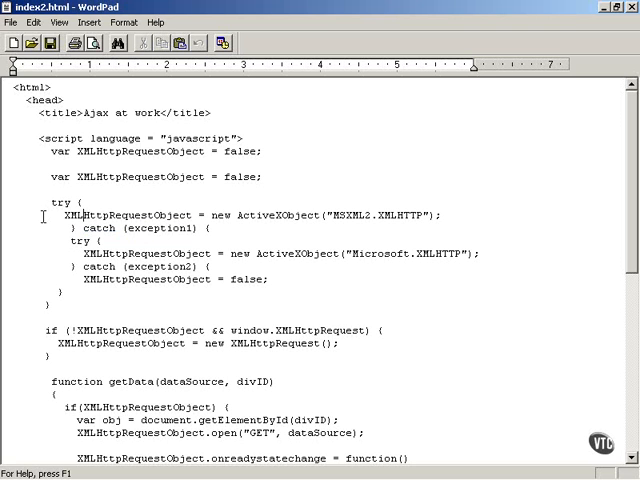
{"action": "double_click", "coordinate": [99, 228]}
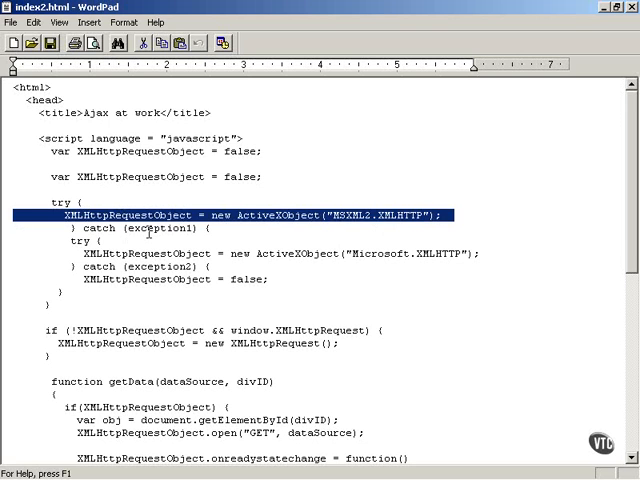
{"action": "double_click", "coordinate": [161, 228]}
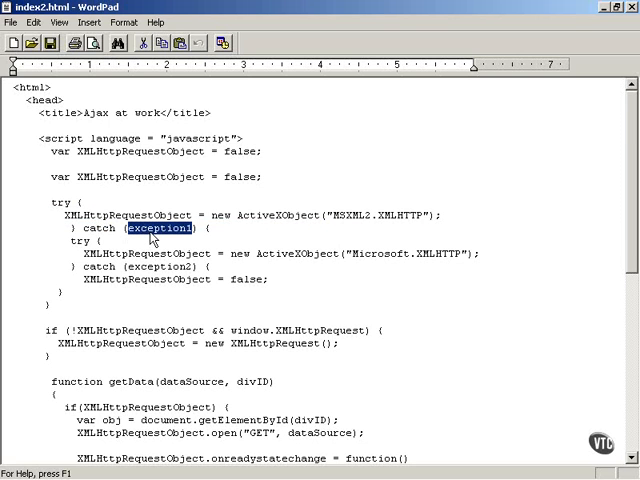
{"action": "mouse_move", "coordinate": [178, 253]}
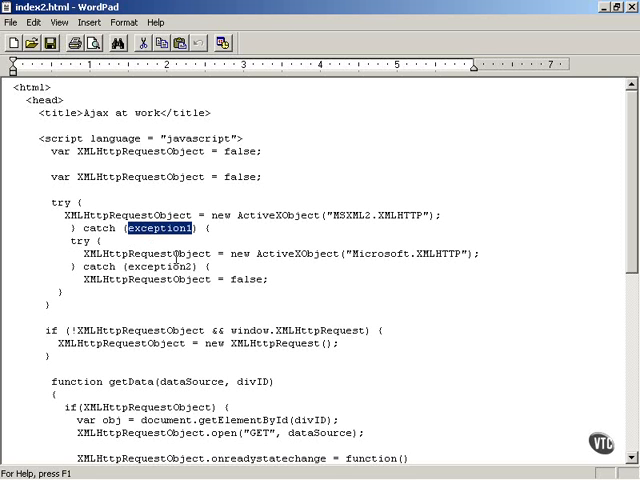
{"action": "mouse_move", "coordinate": [355, 258]}
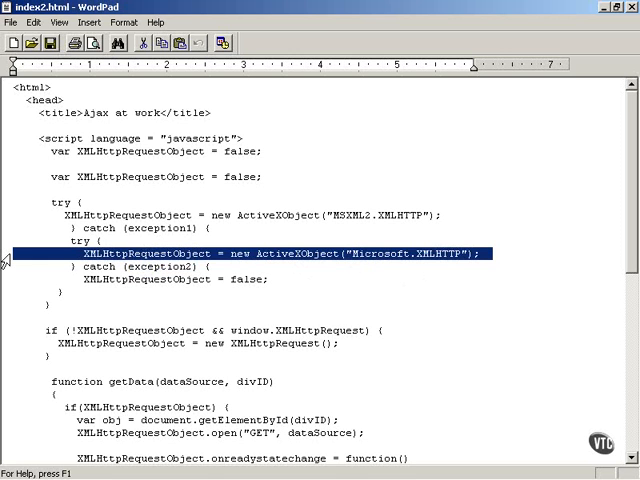
{"action": "mouse_move", "coordinate": [160, 267]}
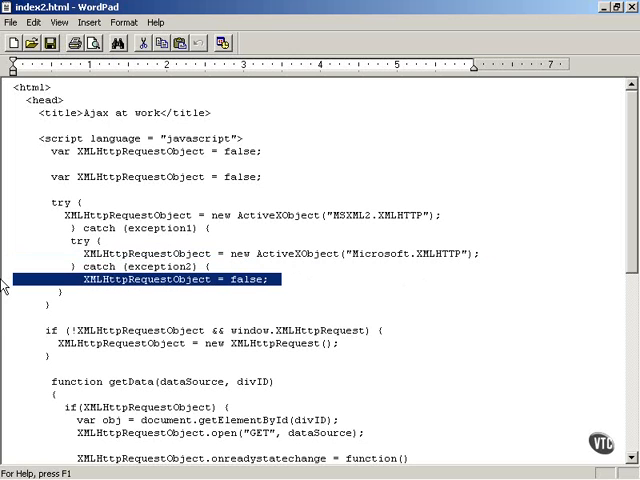
{"action": "mouse_move", "coordinate": [6, 352]}
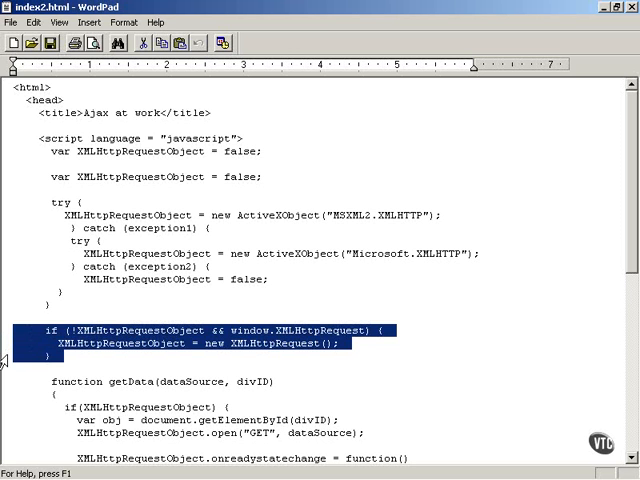
{"action": "mouse_move", "coordinate": [124, 359]}
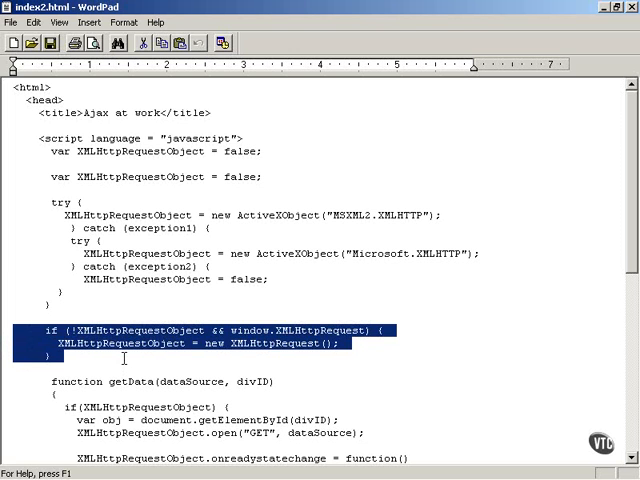
{"action": "double_click", "coordinate": [137, 330]}
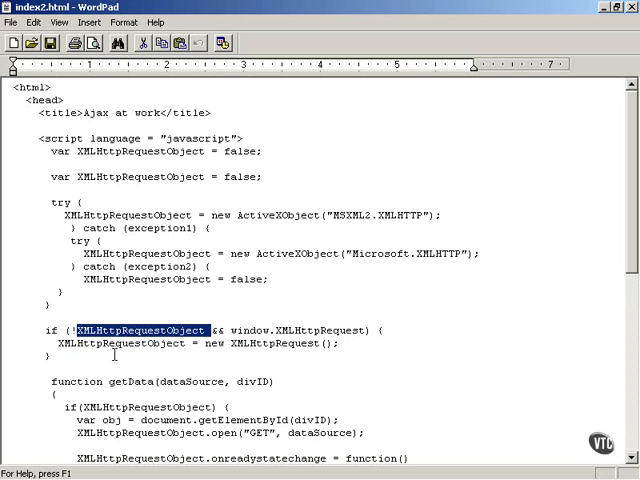
{"action": "mouse_move", "coordinate": [230, 331]}
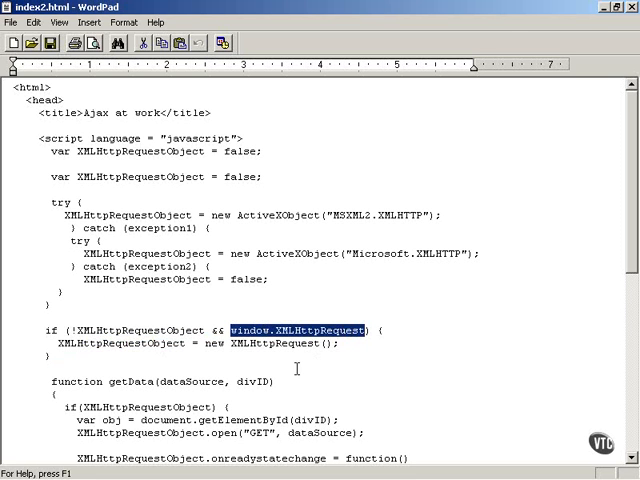
{"action": "mouse_move", "coordinate": [293, 343]}
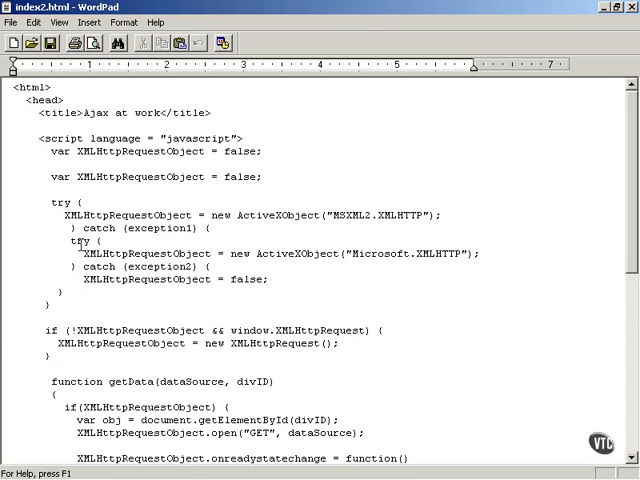
{"action": "double_click", "coordinate": [65, 202]}
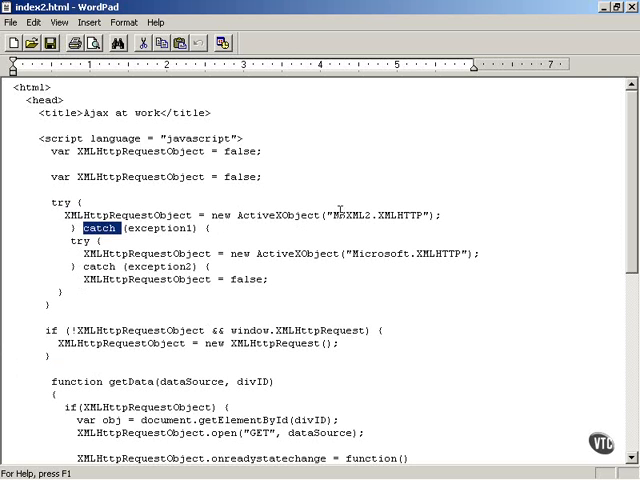
{"action": "double_click", "coordinate": [348, 214]}
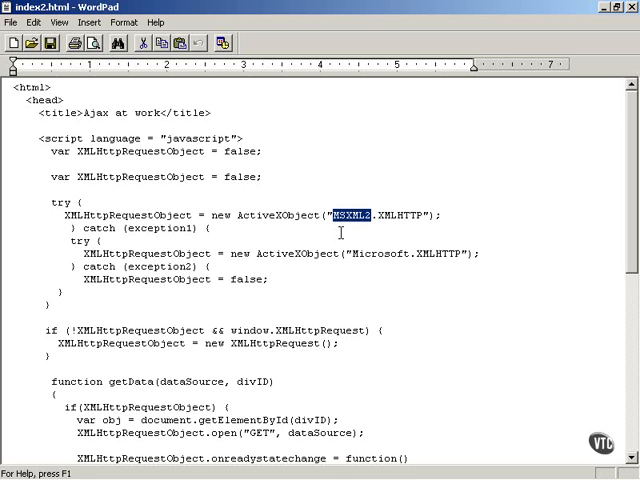
{"action": "mouse_move", "coordinate": [357, 250]}
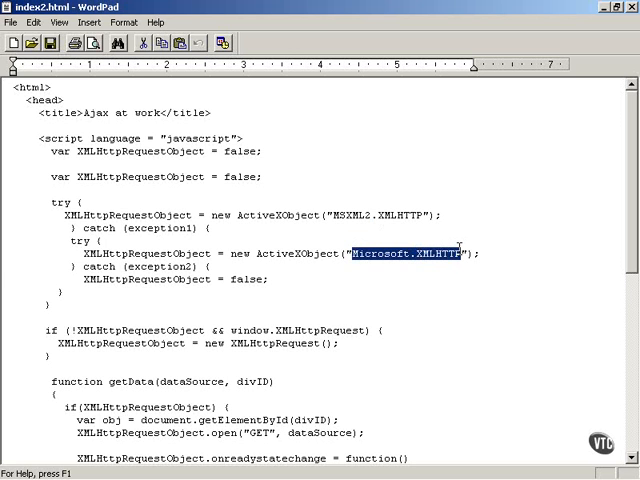
{"action": "mouse_move", "coordinate": [5, 263]}
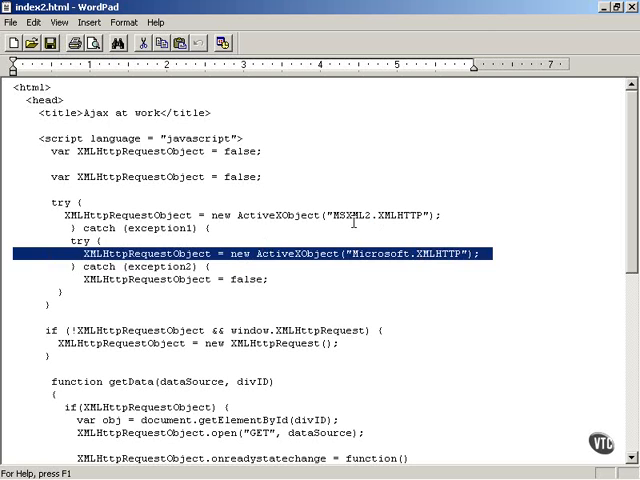
{"action": "double_click", "coordinate": [347, 215]}
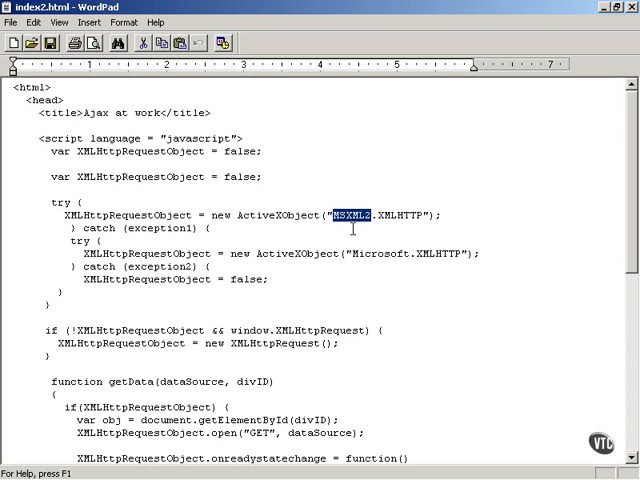
{"action": "double_click", "coordinate": [56, 204]}
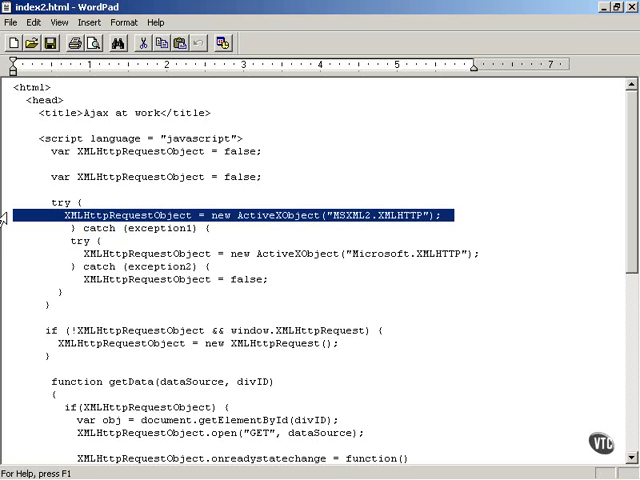
{"action": "double_click", "coordinate": [349, 214]}
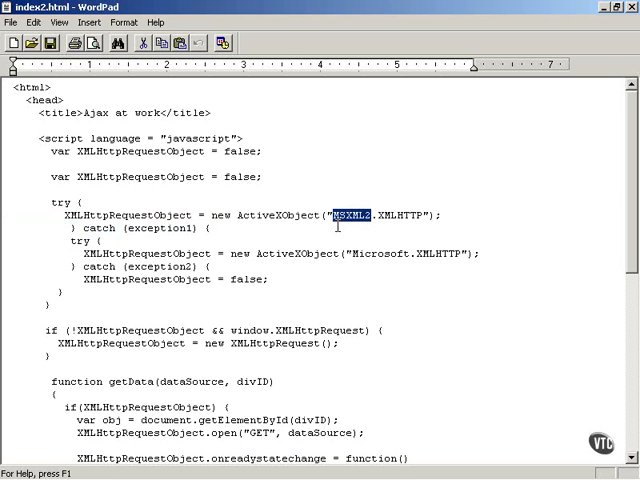